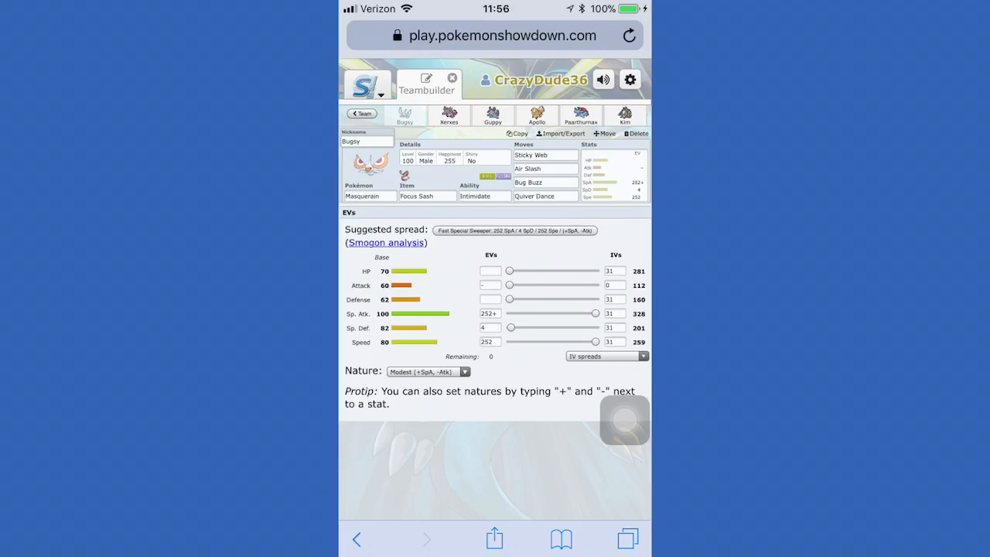
Step: Show Nidoking 'Xerxes' with Life Orb, Sheer Force, four moves and a Timid special-sweeper spread
left_click(449, 116)
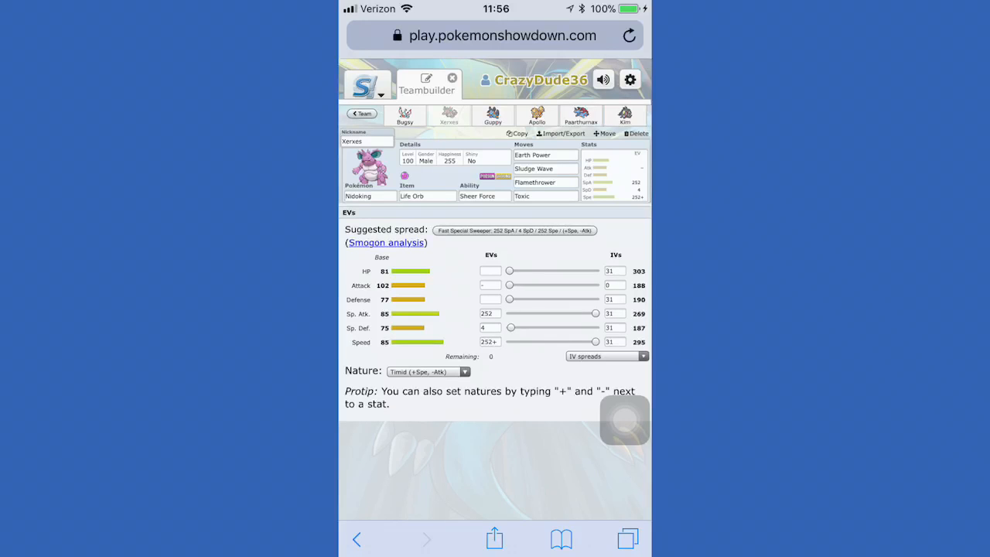
Step: Show Swampert 'Guppy' with Assault Vest, Torrent, four moves and an Adamant bulky physical spread
left_click(492, 117)
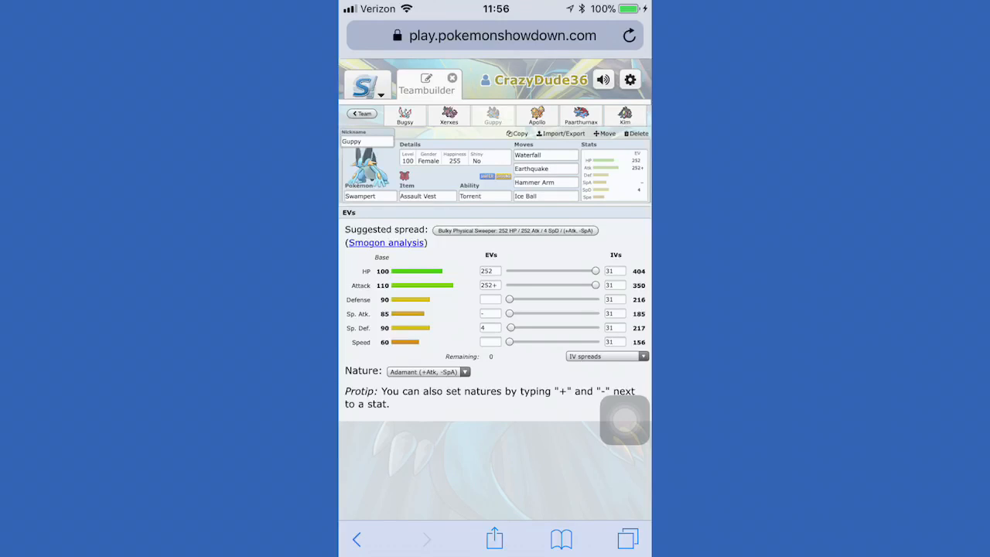
Step: Show Arcanine 'Apollo' with Choice Band, Flash Fire, four moves and an Adamant Bulky Band spread
left_click(536, 116)
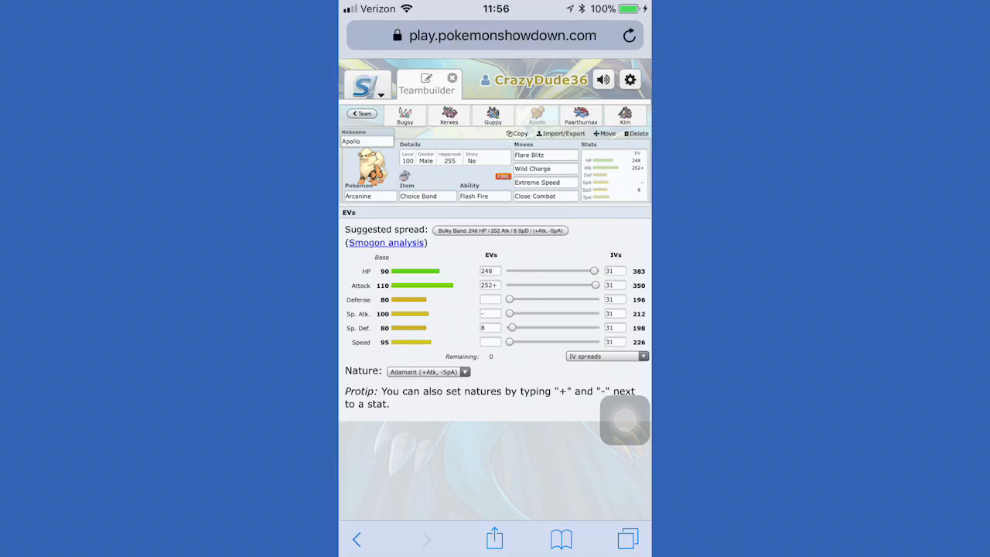
Step: View Salamence 'Paarthurnax', then Mawile-Mega 'Kim' with Mawilite, Huge Power and an Adamant bulky spread
left_click(581, 117)
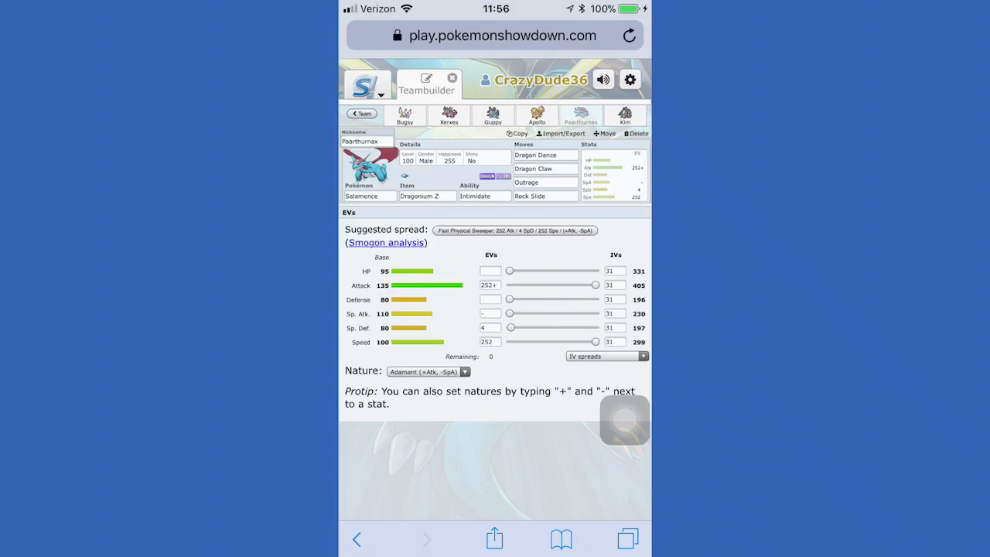
left_click(625, 117)
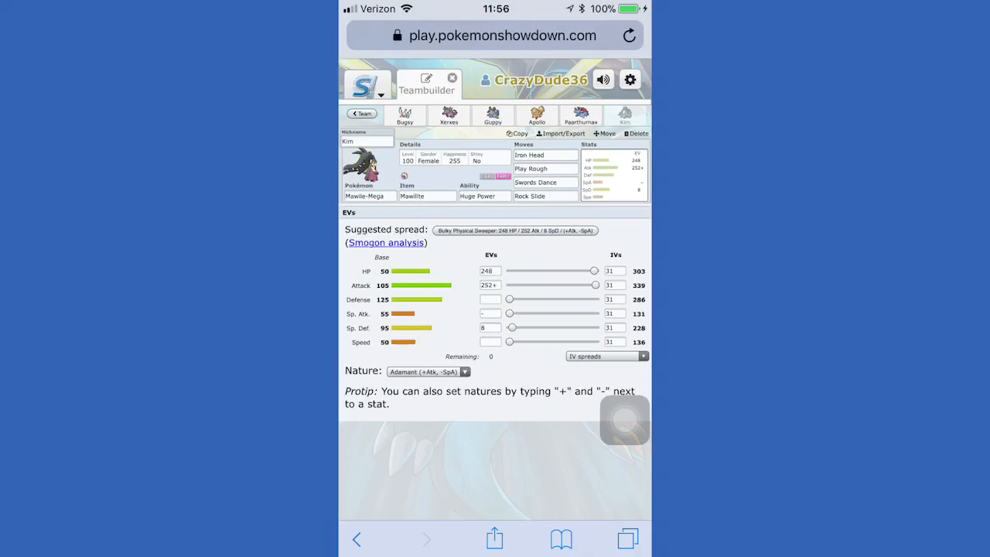